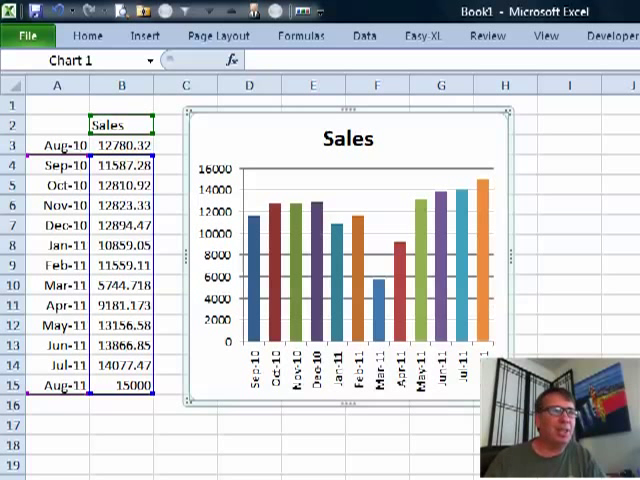
mouse_move(370, 428)
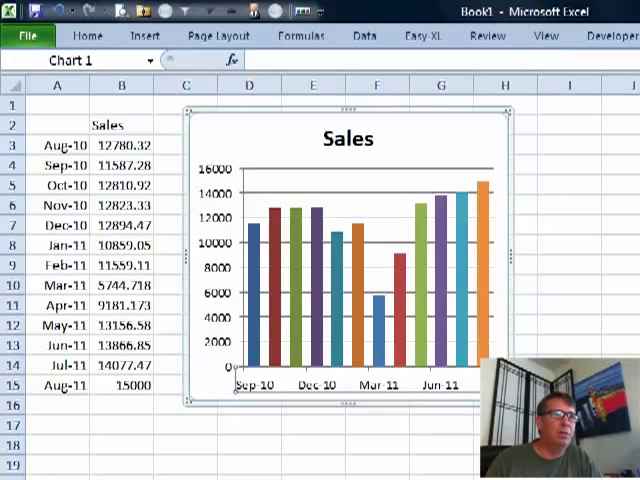
mouse_move(364, 396)
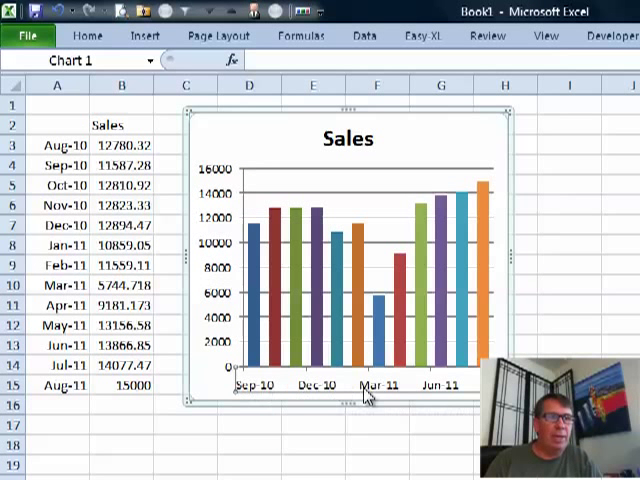